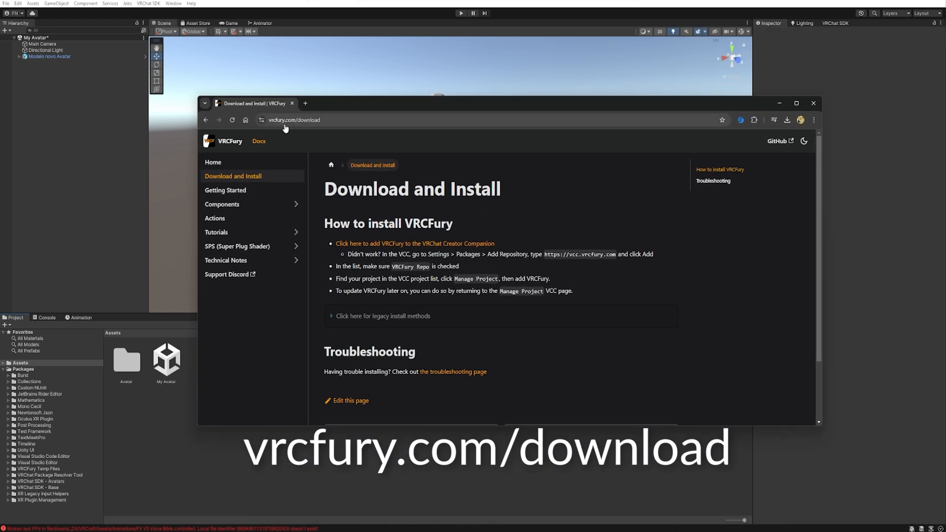
mouse_move(292, 127)
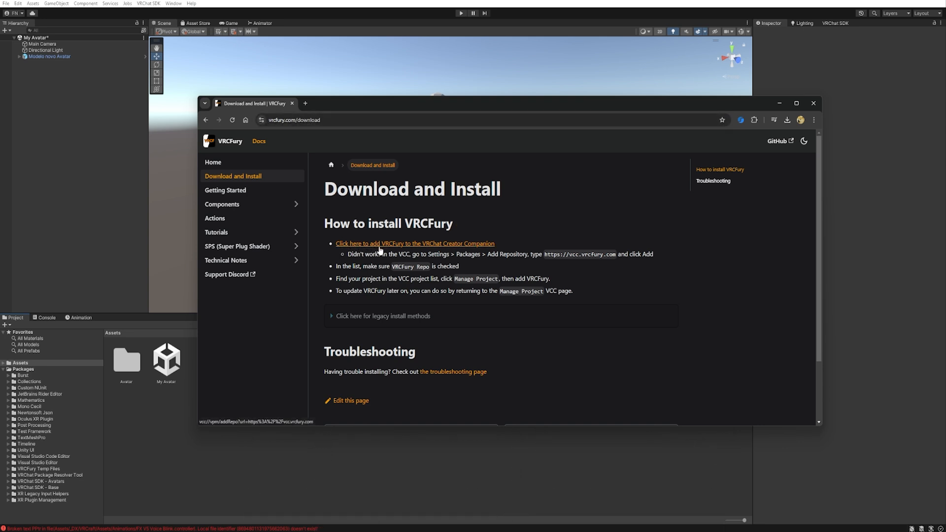
mouse_move(469, 248)
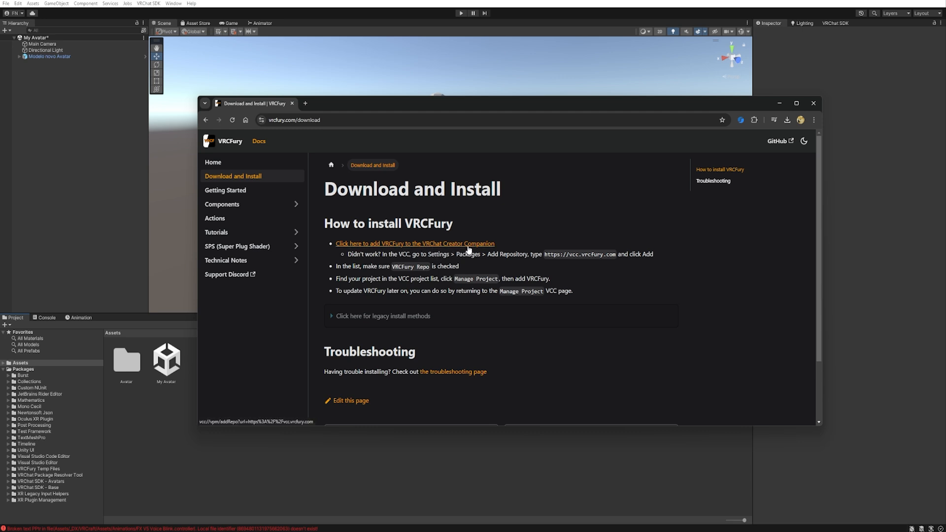
Step: Follow the link that adds VRCFury to the VRChat Creator Companion, raising the open-app prompt
click(414, 244)
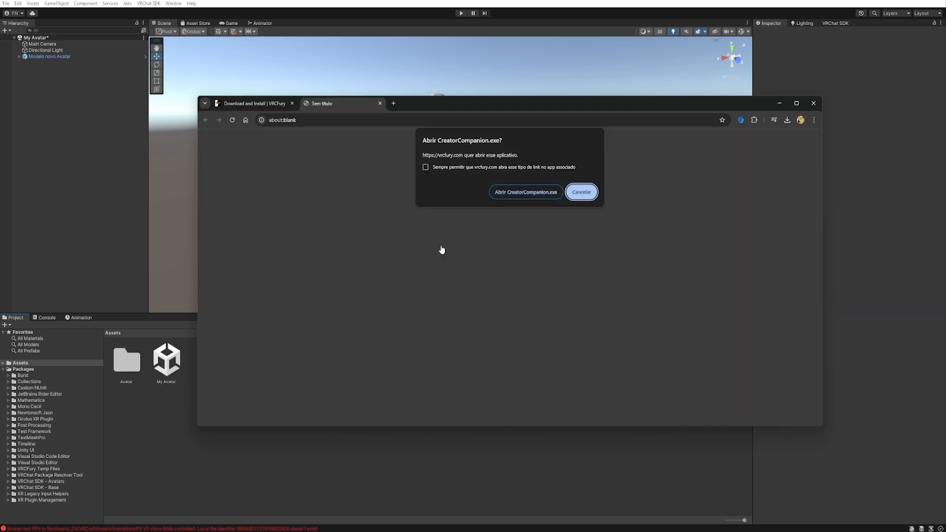
Step: Add the VRCFury repository in Creator Companion and install VRCFury into the VRCraft Install project
click(526, 191)
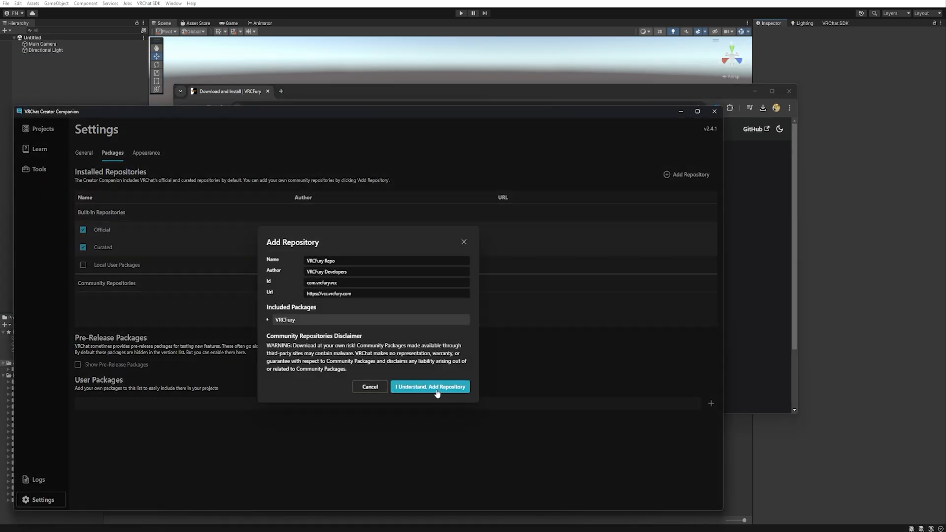
click(430, 386)
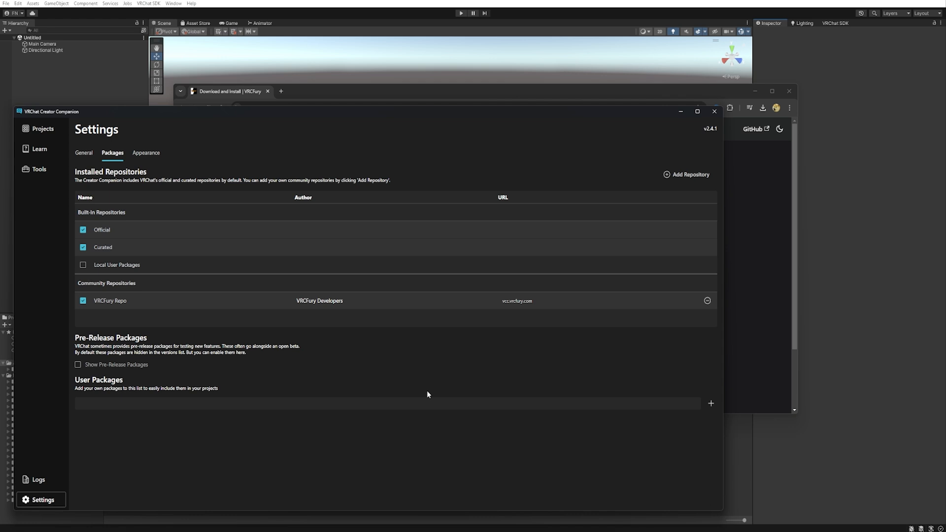
click(42, 129)
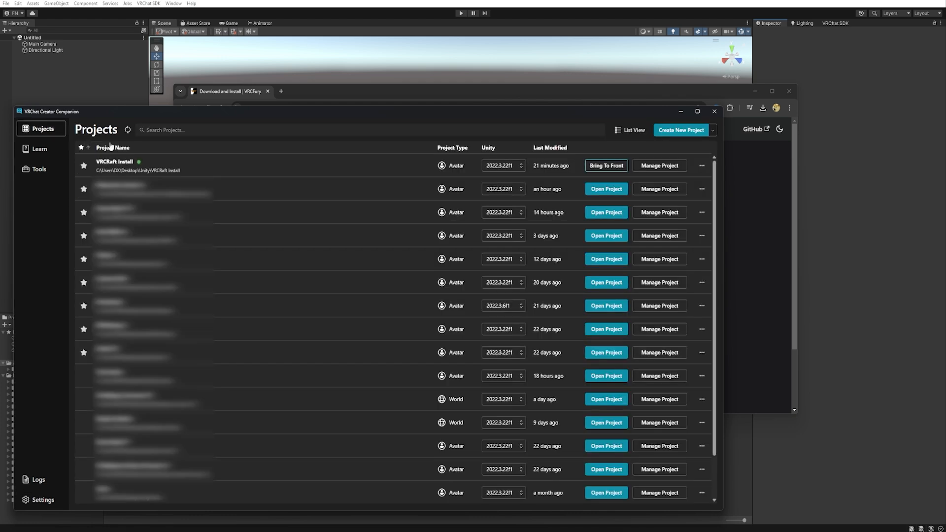
click(660, 165)
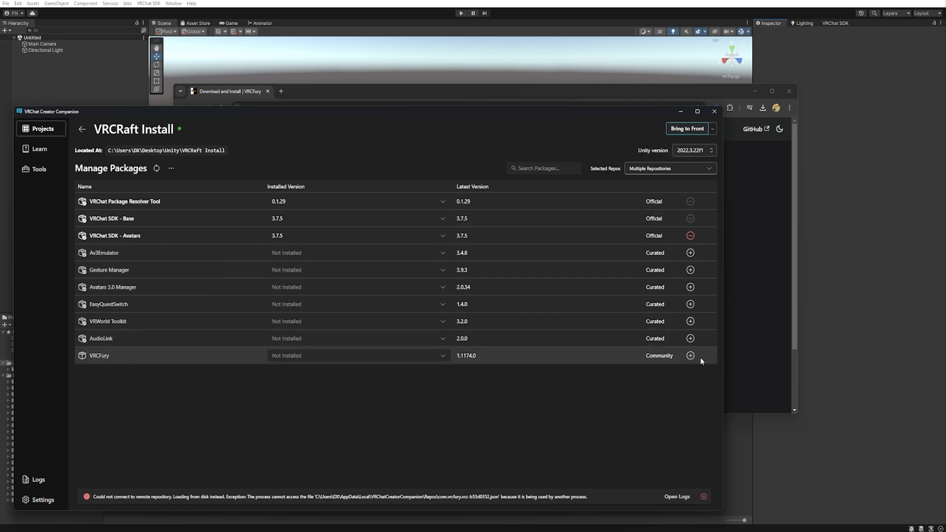
click(690, 355)
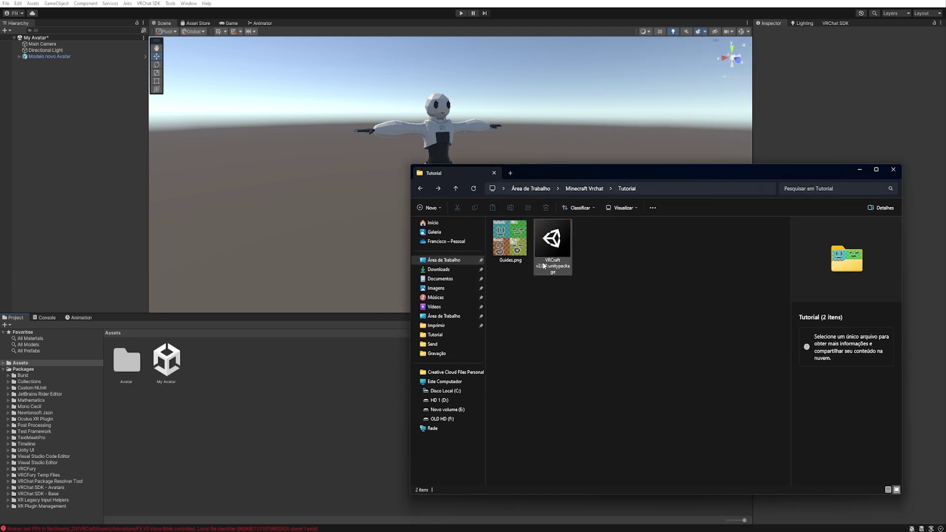
Step: Import VRCraft v2.0.0.unitypackage into the avatar project from File Explorer
click(552, 238)
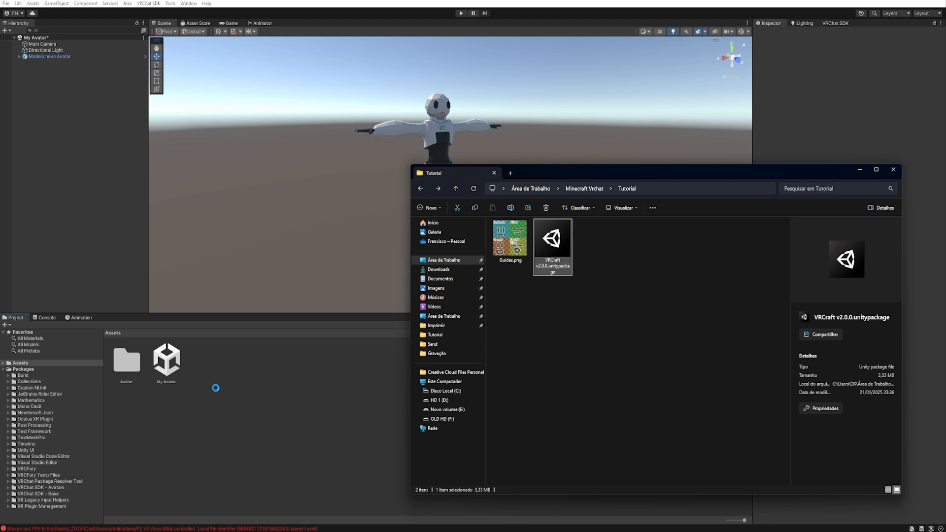
double_click(551, 237)
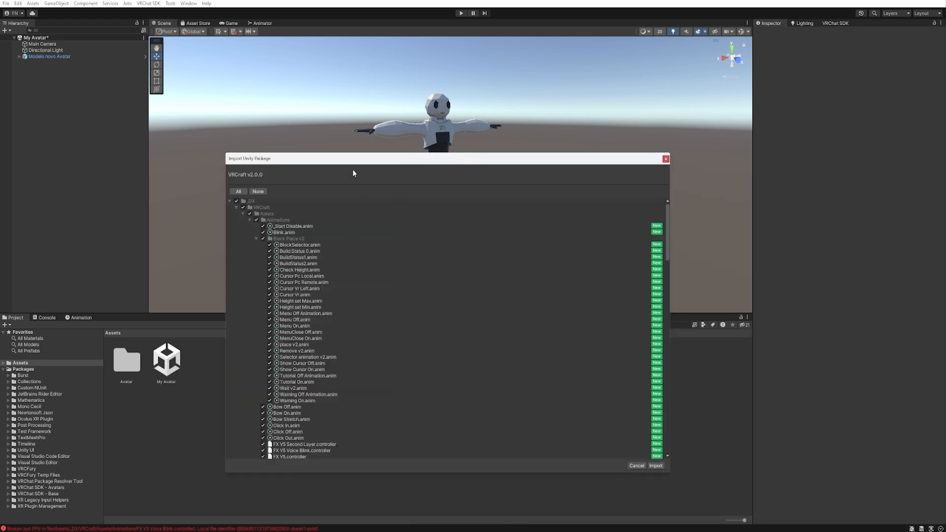
click(656, 465)
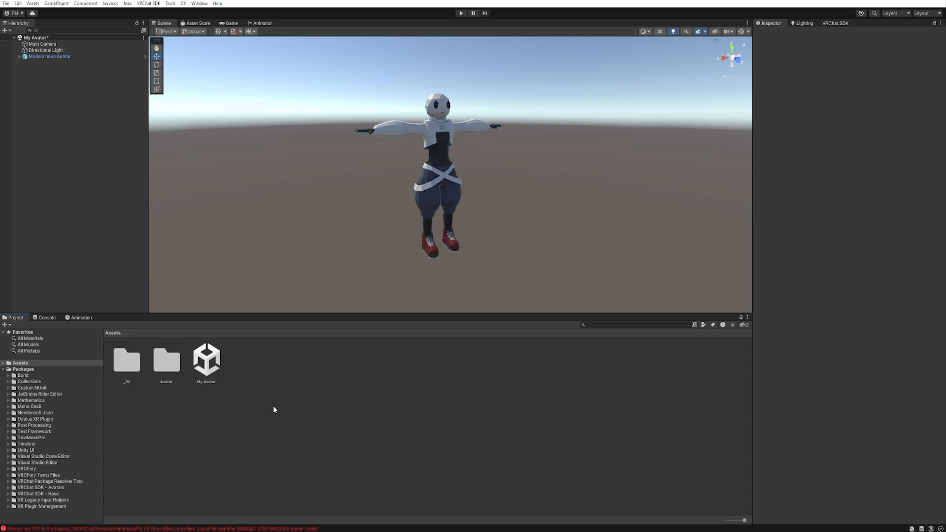
mouse_move(262, 415)
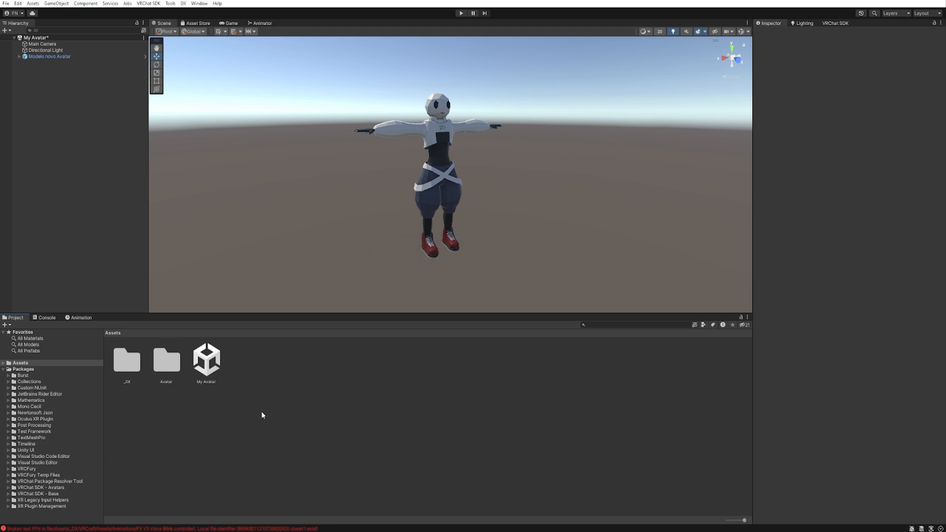
Step: Place the VRCraft prefab from _DX/VRCraft/Prefab into the Hierarchy as a child of the avatar
click(126, 360)
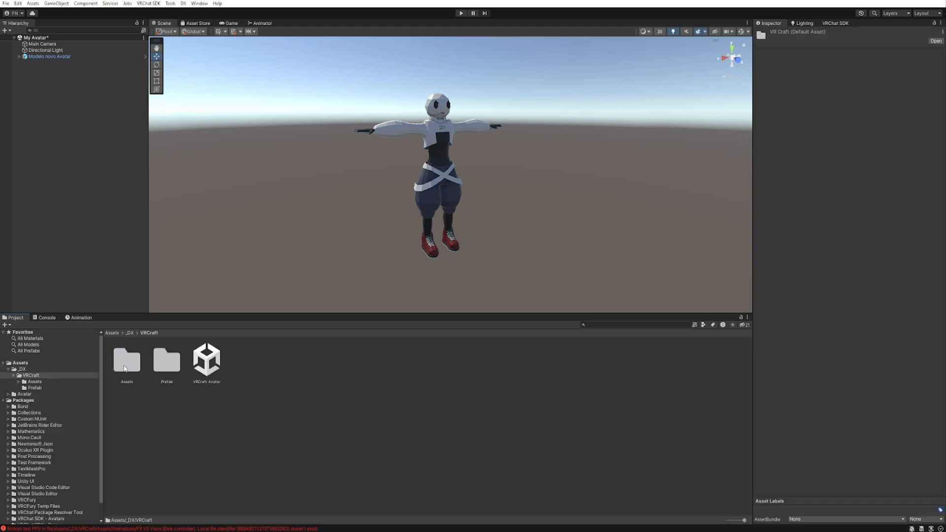
double_click(167, 361)
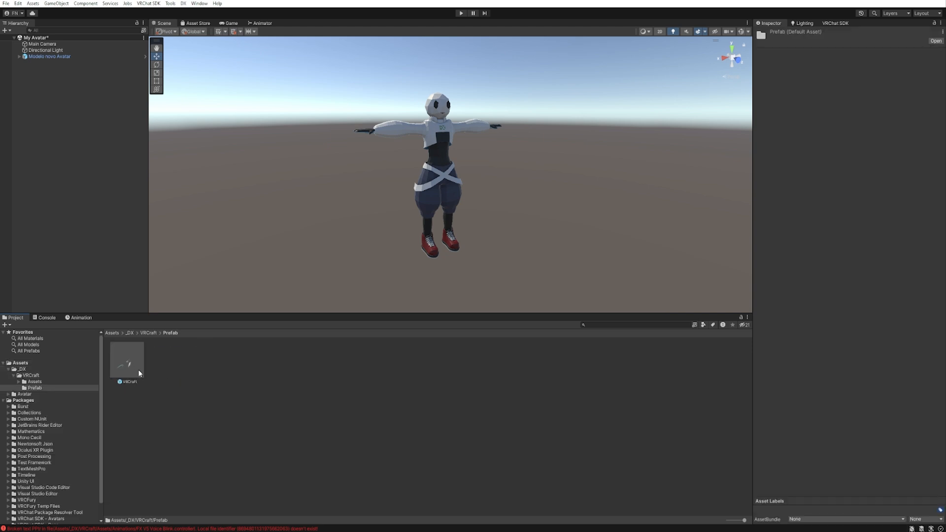
mouse_move(126, 358)
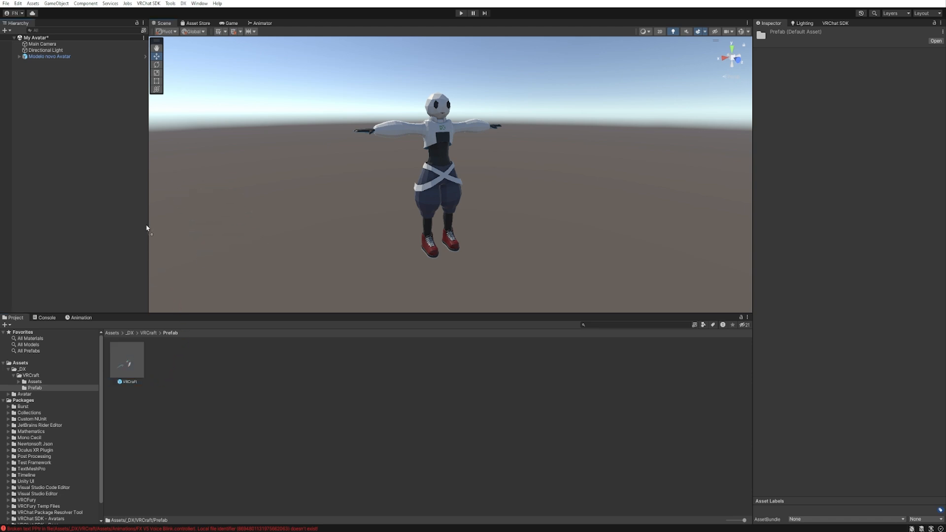
mouse_move(80, 188)
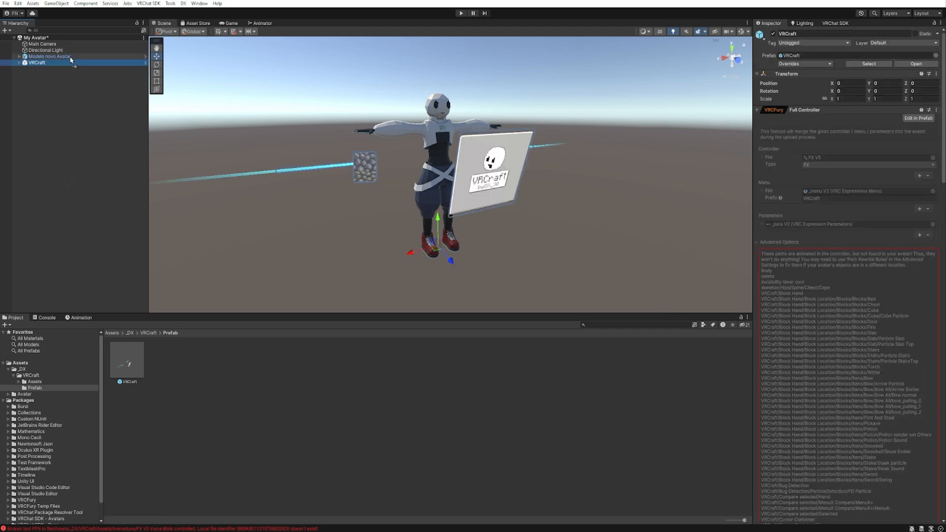
click(19, 57)
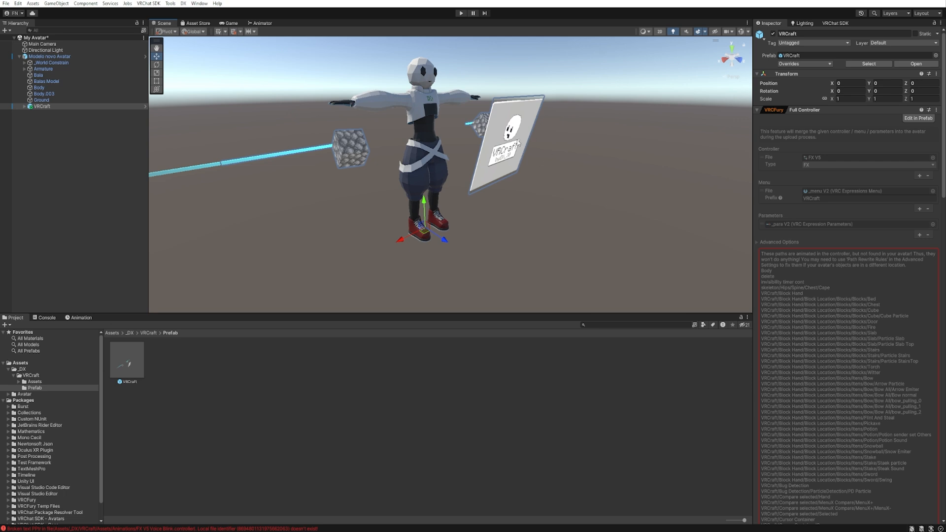
Step: Expand the VRCraft object to reveal its hand blocks, menu and cursor parts
click(25, 107)
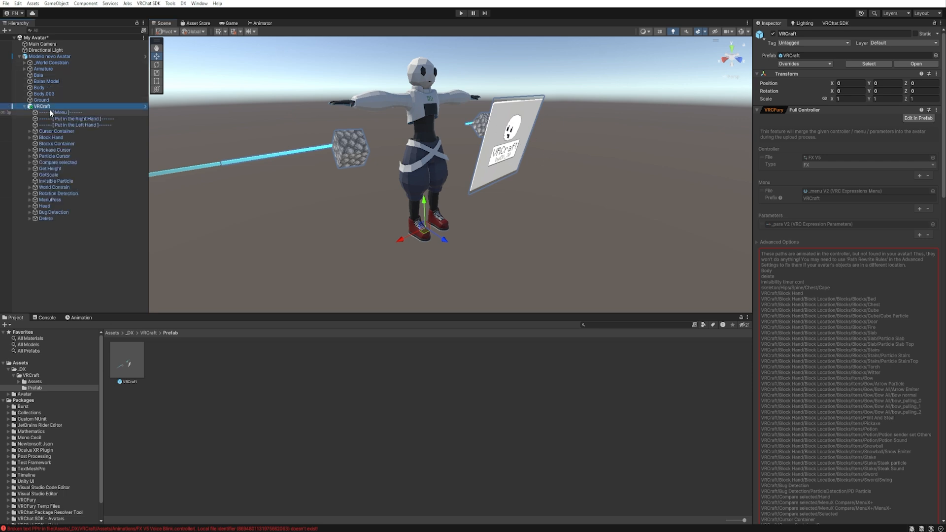
mouse_move(69, 116)
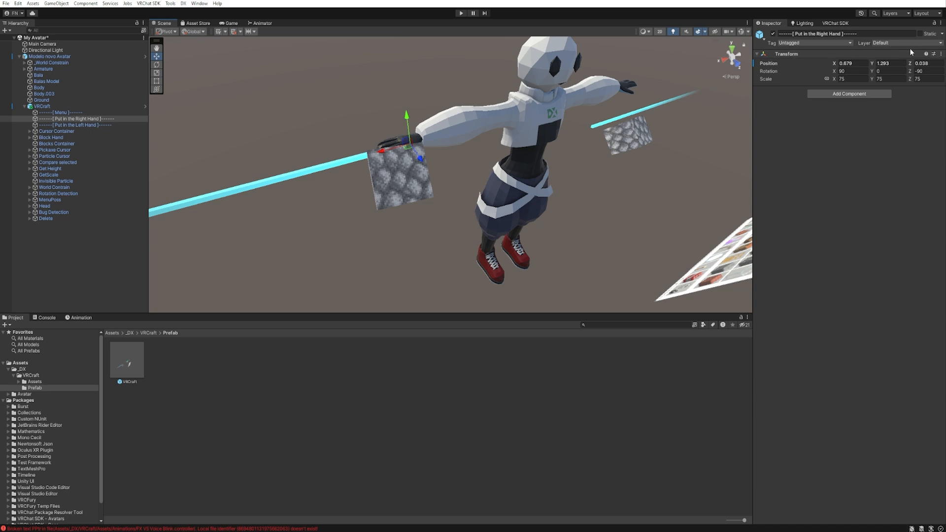
mouse_move(941, 57)
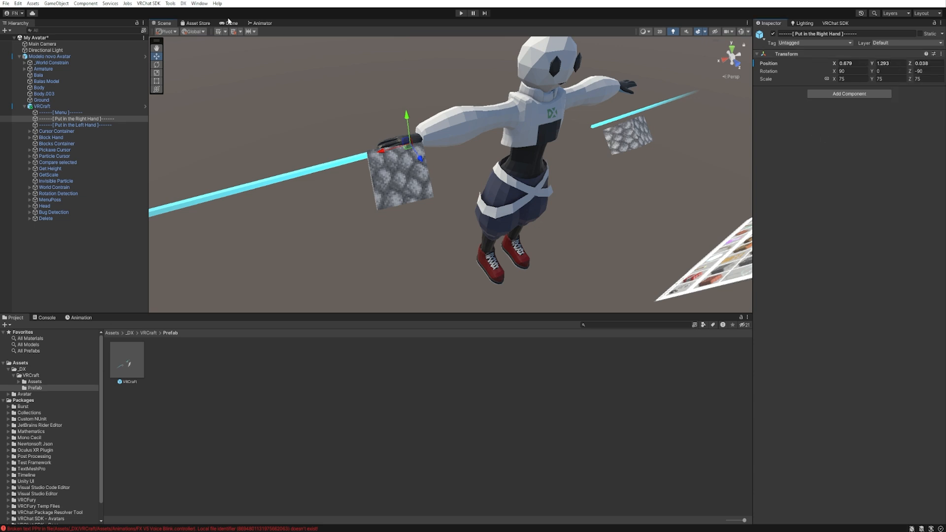
Step: Give the 'Put in the Left Hand' block a transform mirroring the right-hand block
click(67, 125)
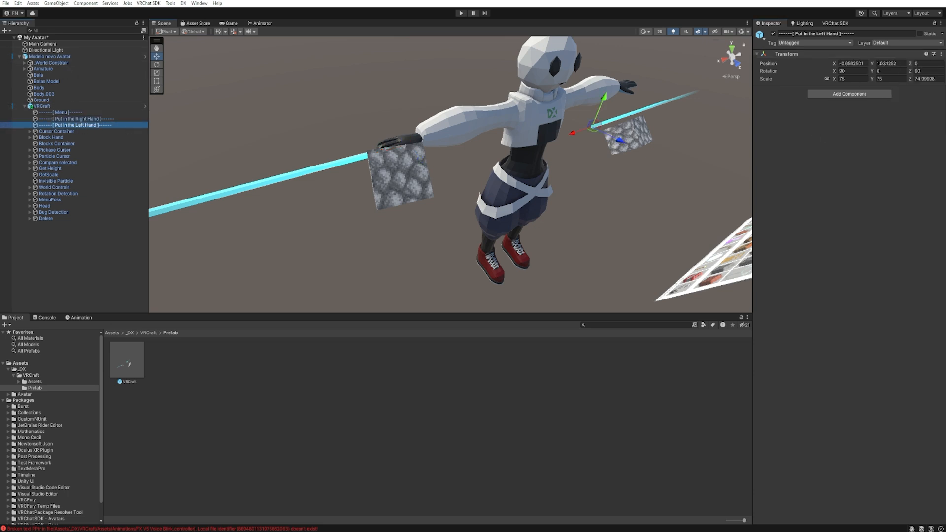
right_click(780, 53)
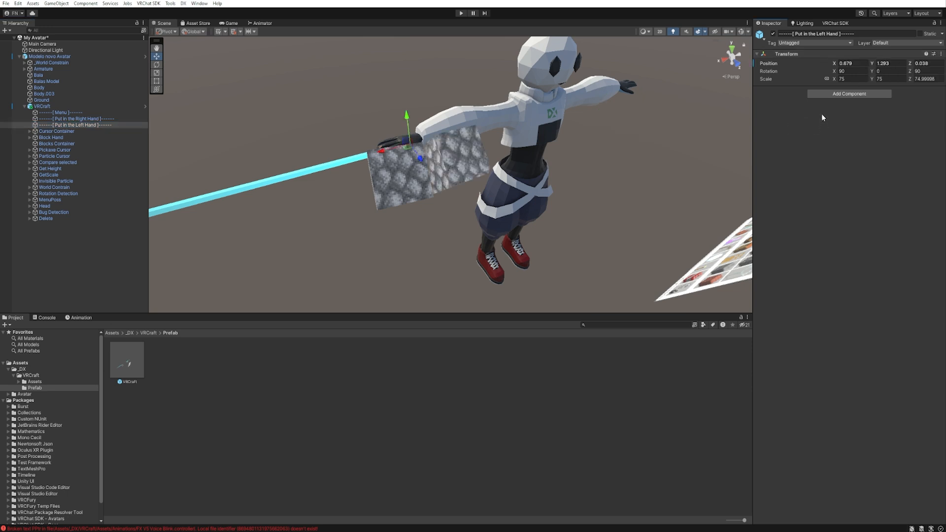
click(849, 63)
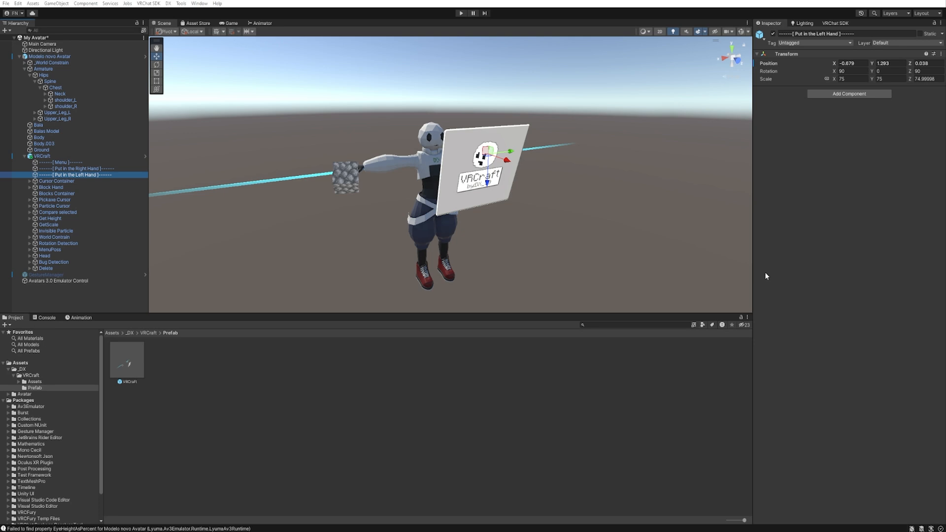
mouse_move(329, 50)
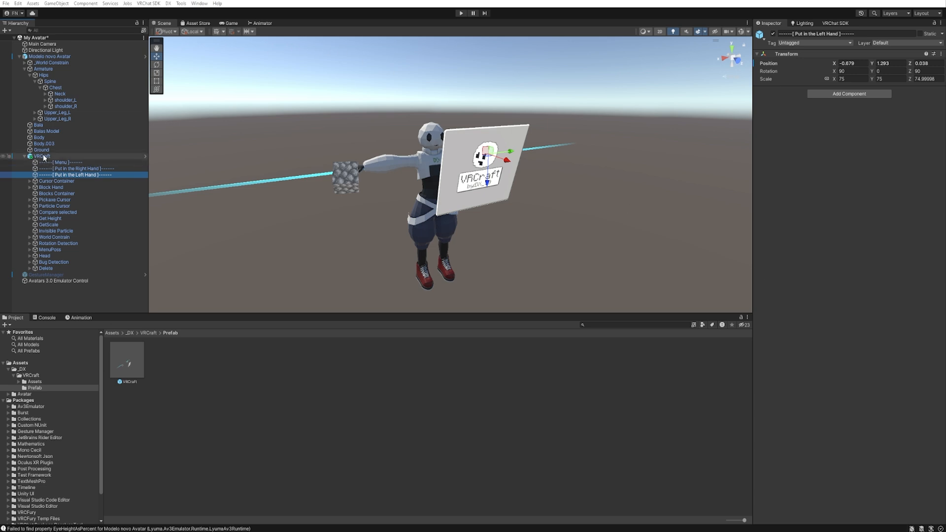
Step: Review VRCraft's VRCFury full controller, then select the avatar to show its FX V5 animator
click(34, 155)
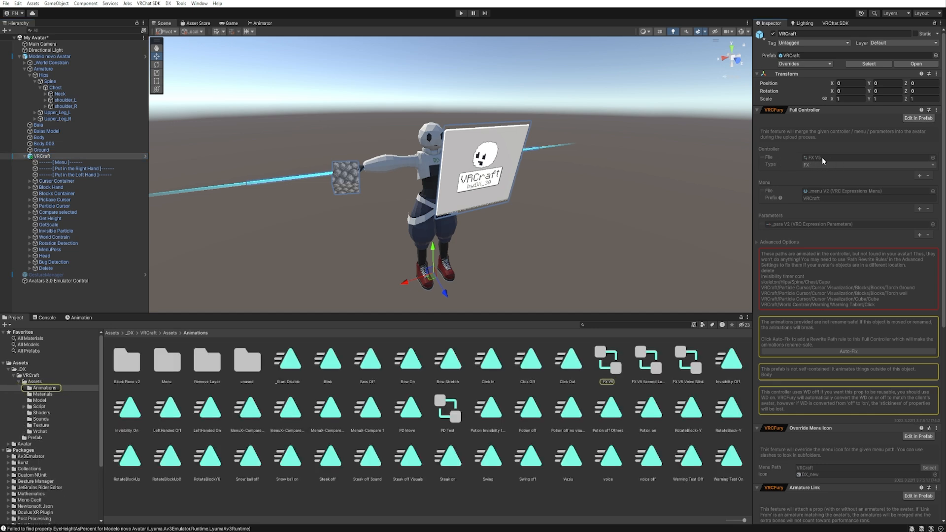
mouse_move(580, 437)
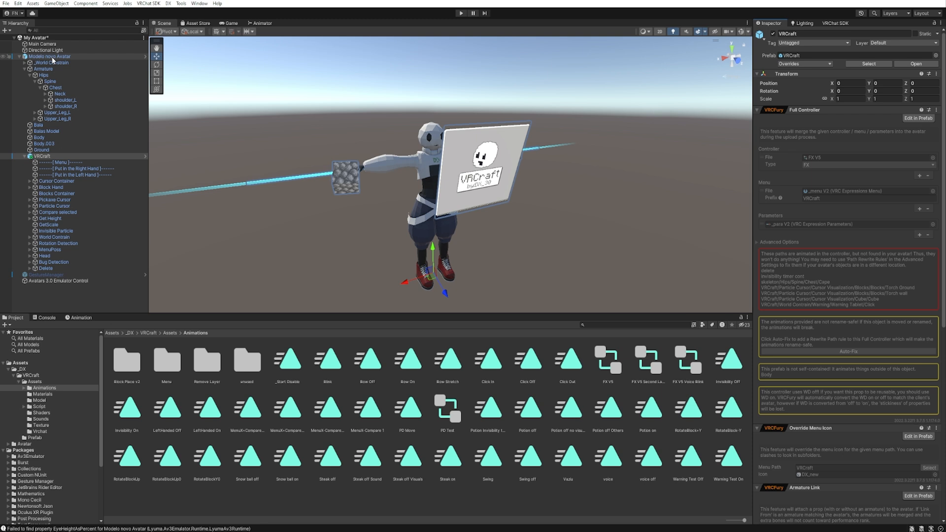
click(54, 56)
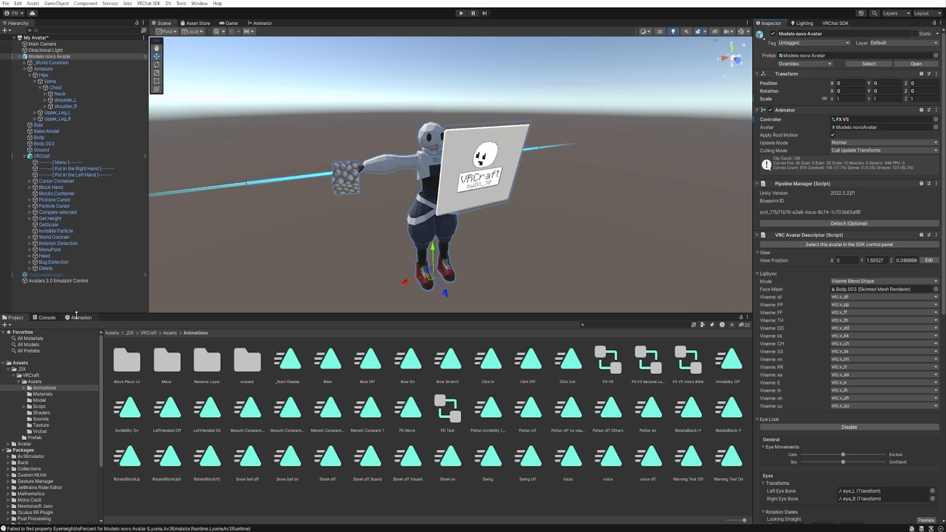
Step: Show the Invisibility On clip in the Animation window with its Body, Invisible Particle and Cape tracks
click(80, 317)
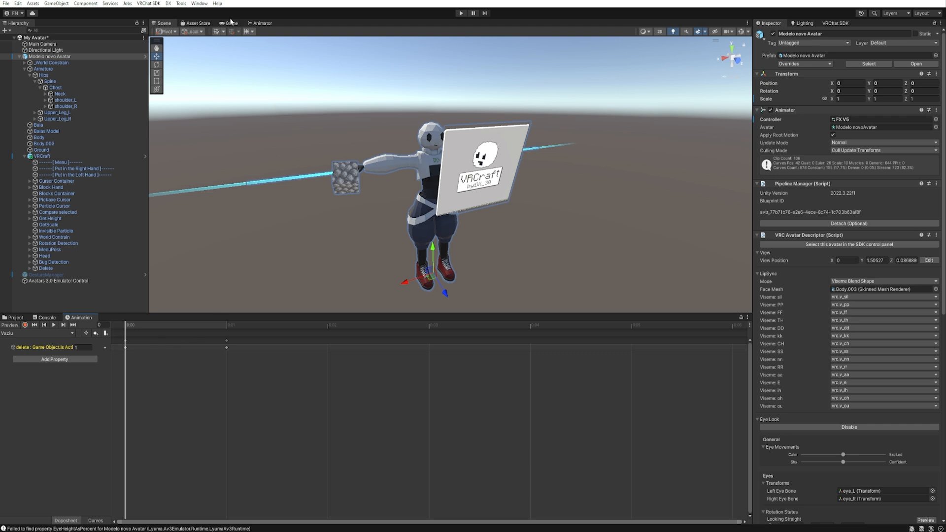
click(207, 4)
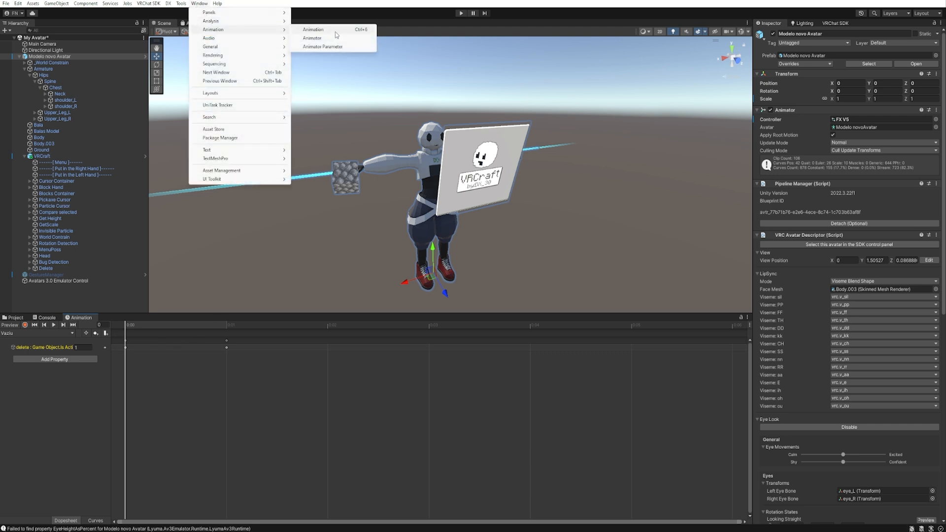
mouse_move(341, 32)
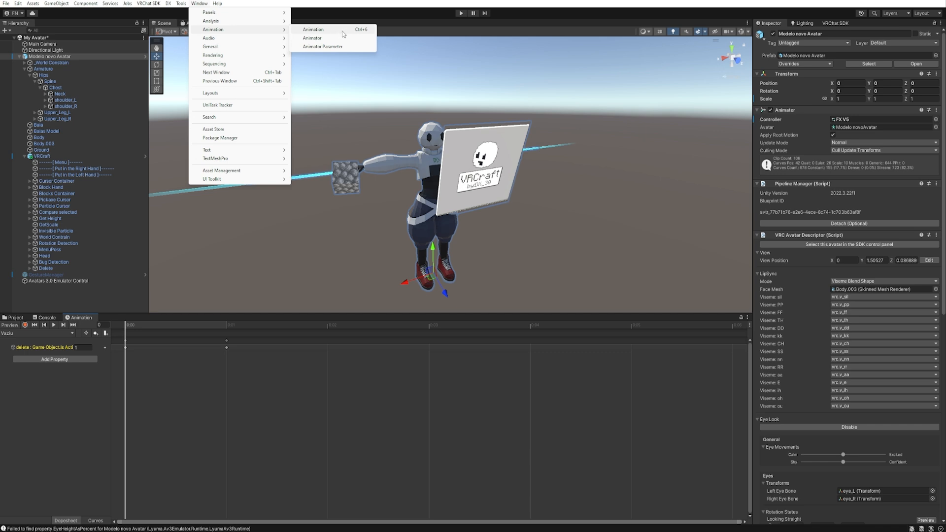
click(311, 38)
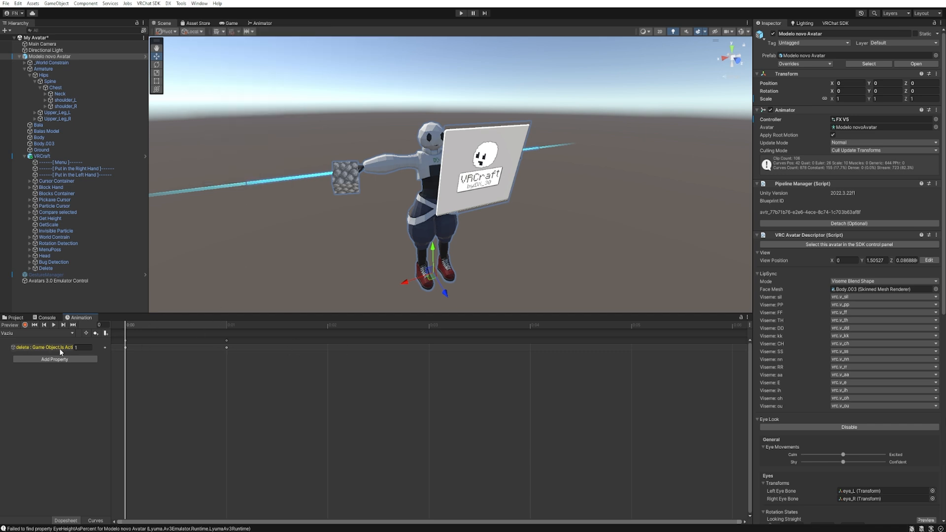
click(41, 333)
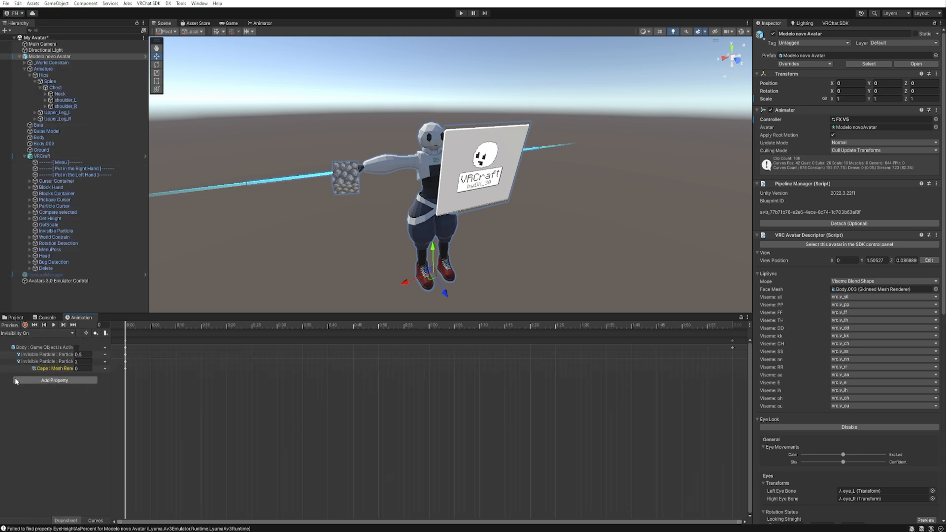
mouse_move(22, 384)
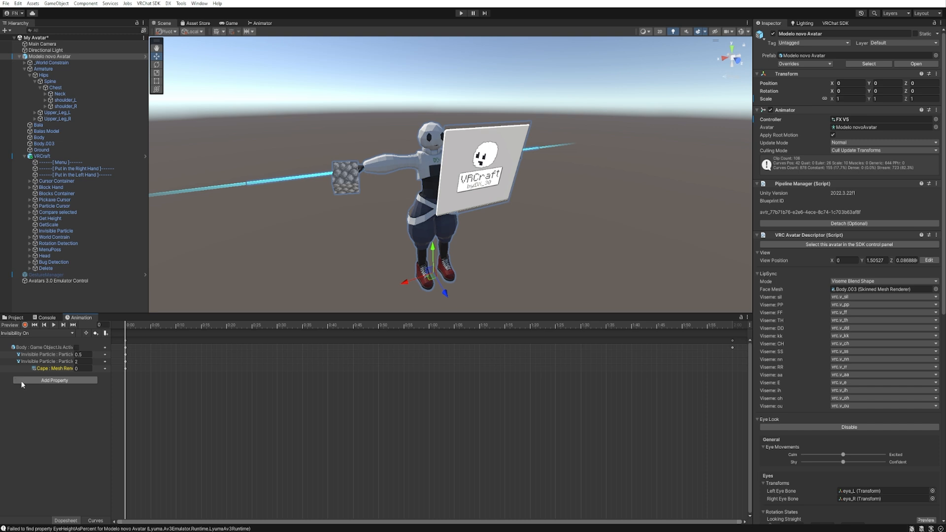
Step: Record a key that deactivates Body.003 in Invisibility On so the head hides too
click(21, 325)
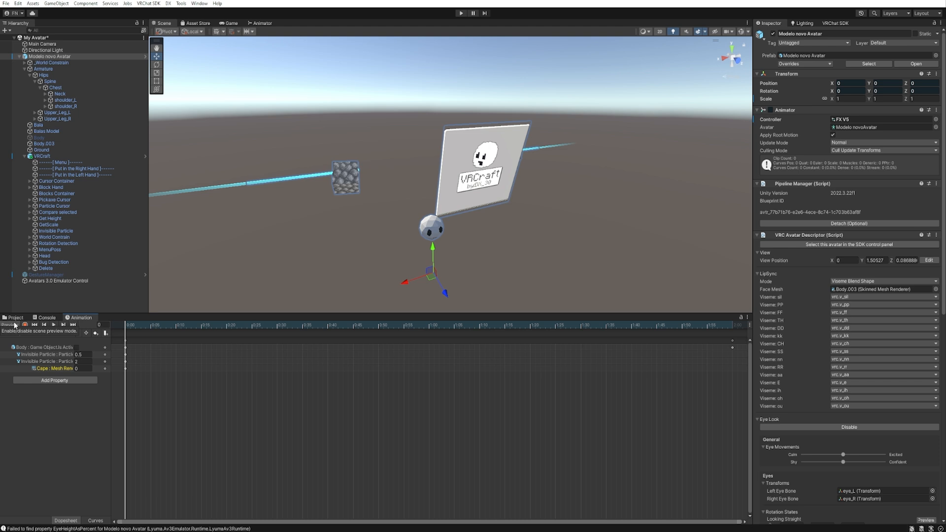
click(22, 325)
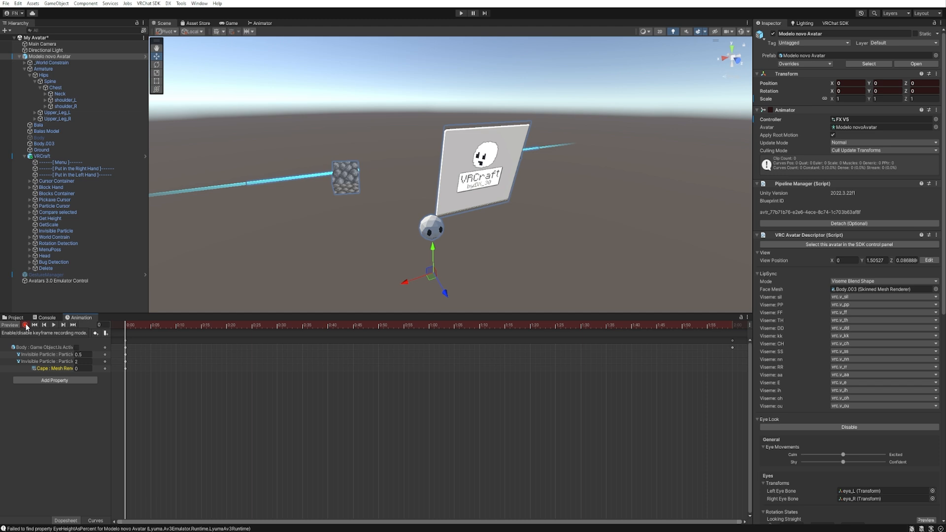
click(24, 326)
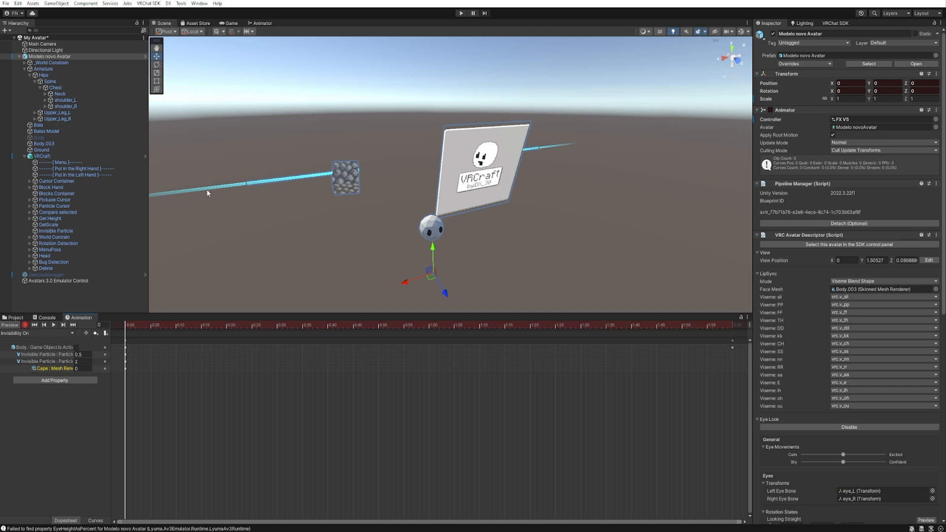
click(41, 143)
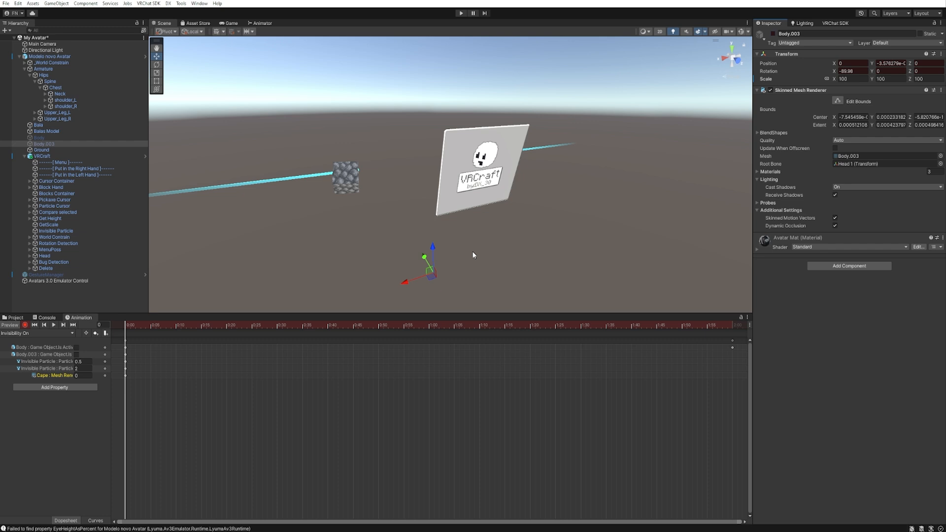
click(10, 325)
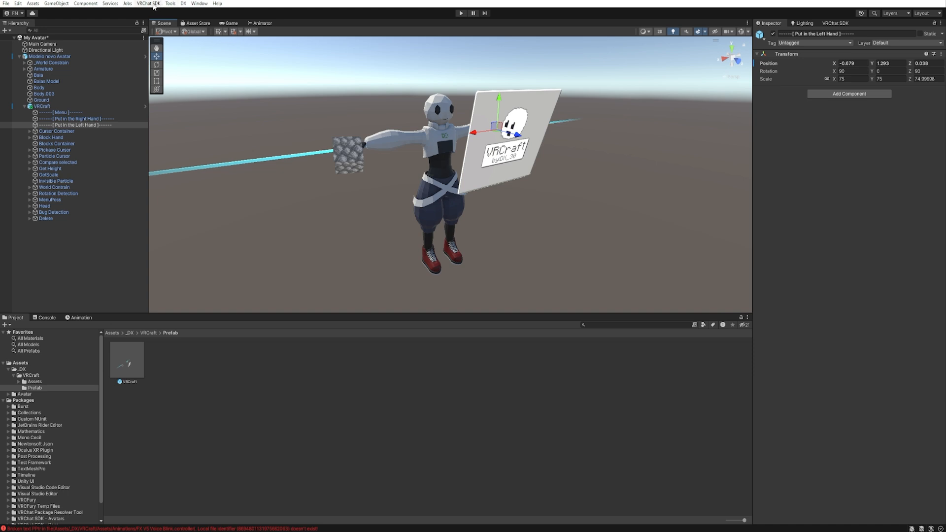
Step: Confirm upload rights in the VRChat SDK Builder and Build & Publish the avatar
click(148, 4)
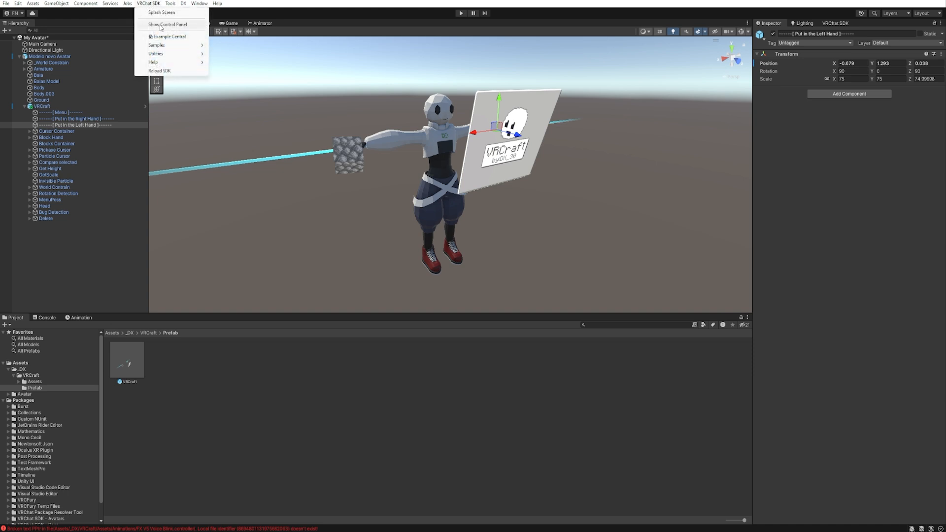
click(166, 24)
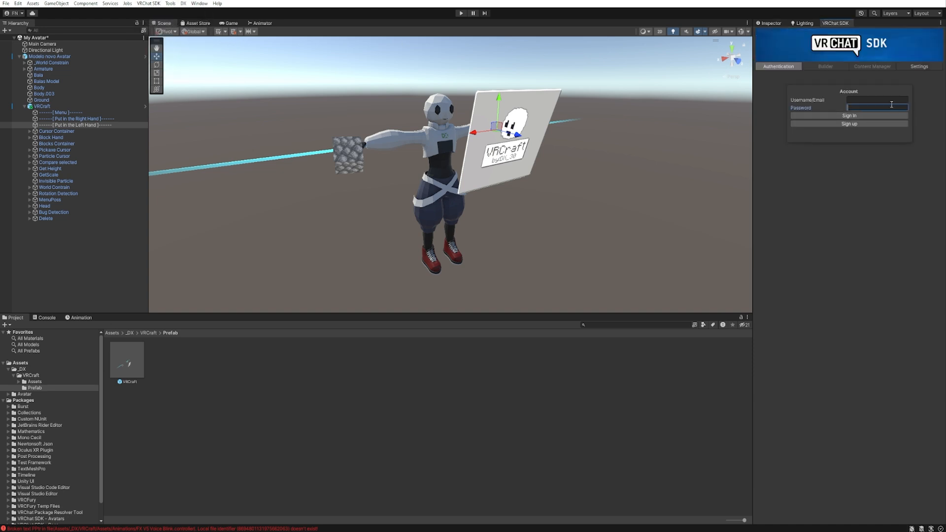
click(826, 67)
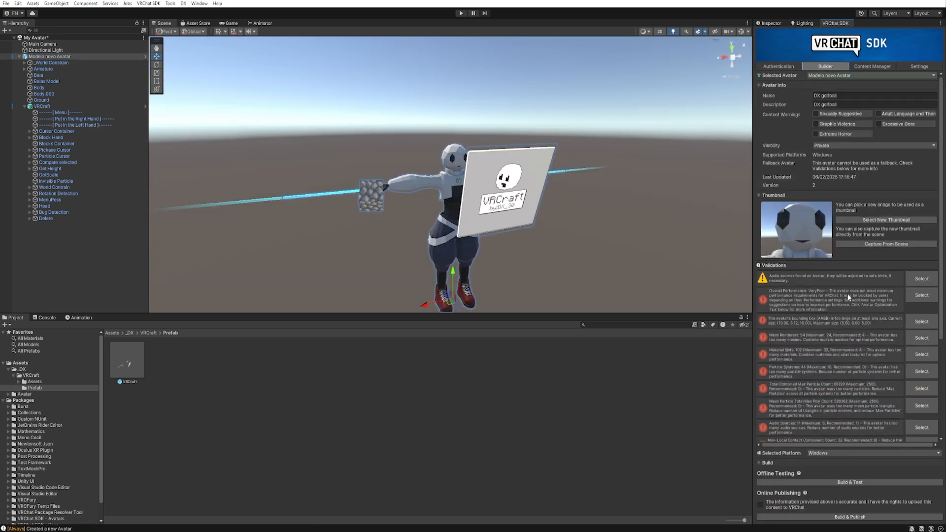
click(761, 504)
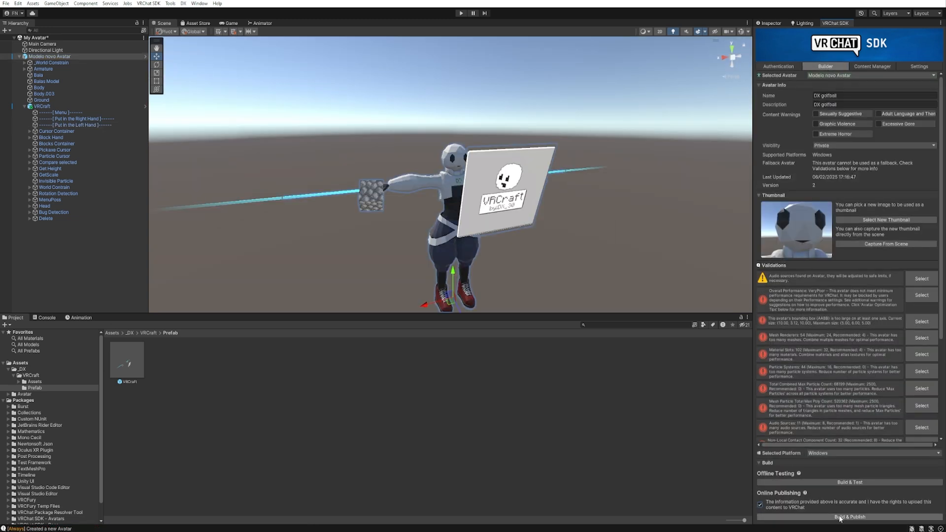
click(843, 529)
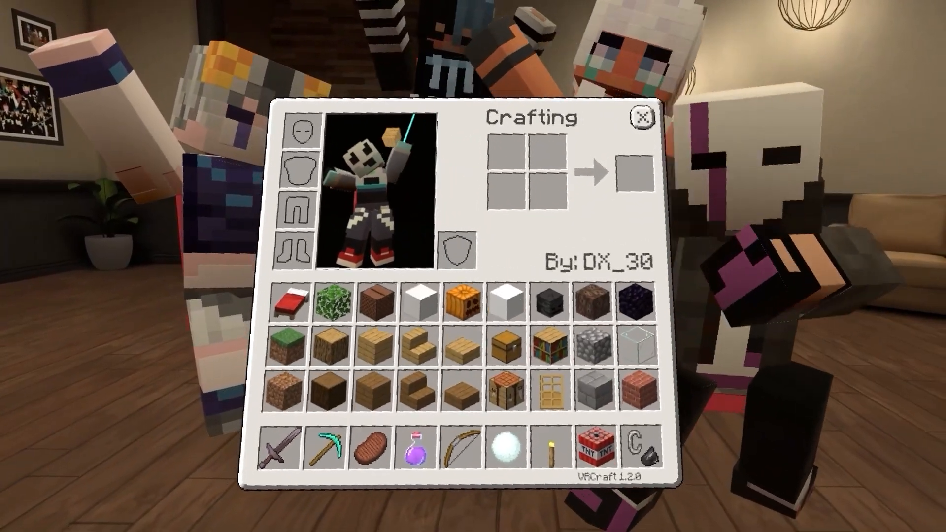
click(642, 117)
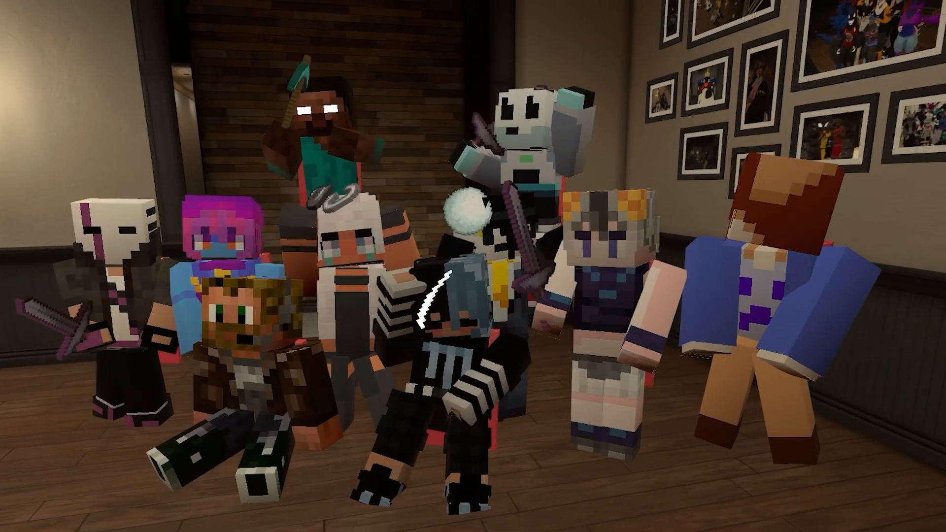